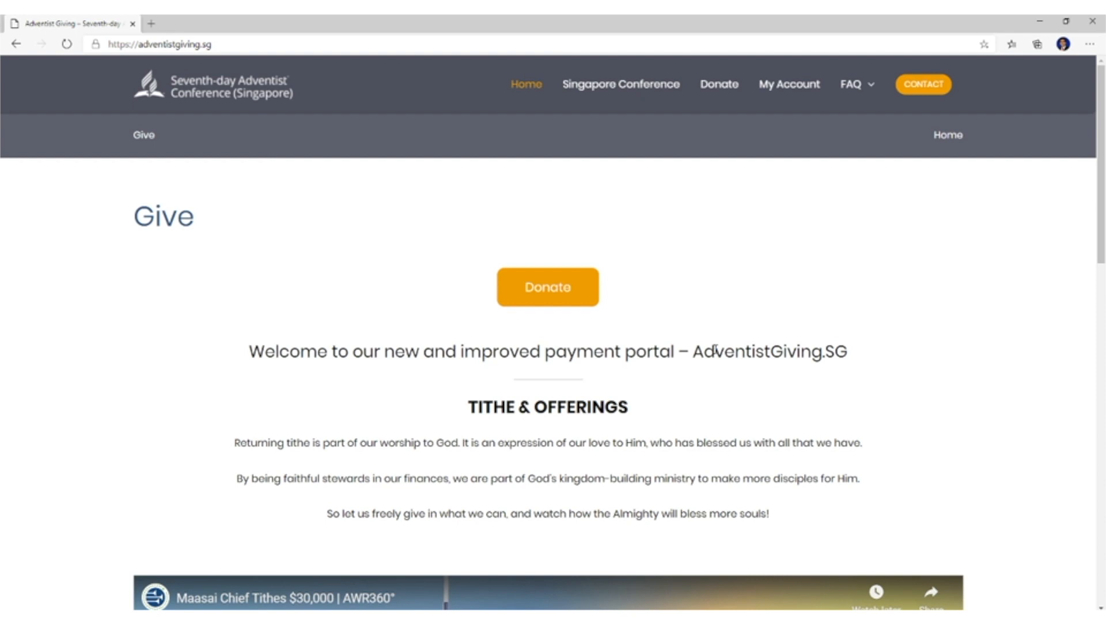
mouse_move(672, 201)
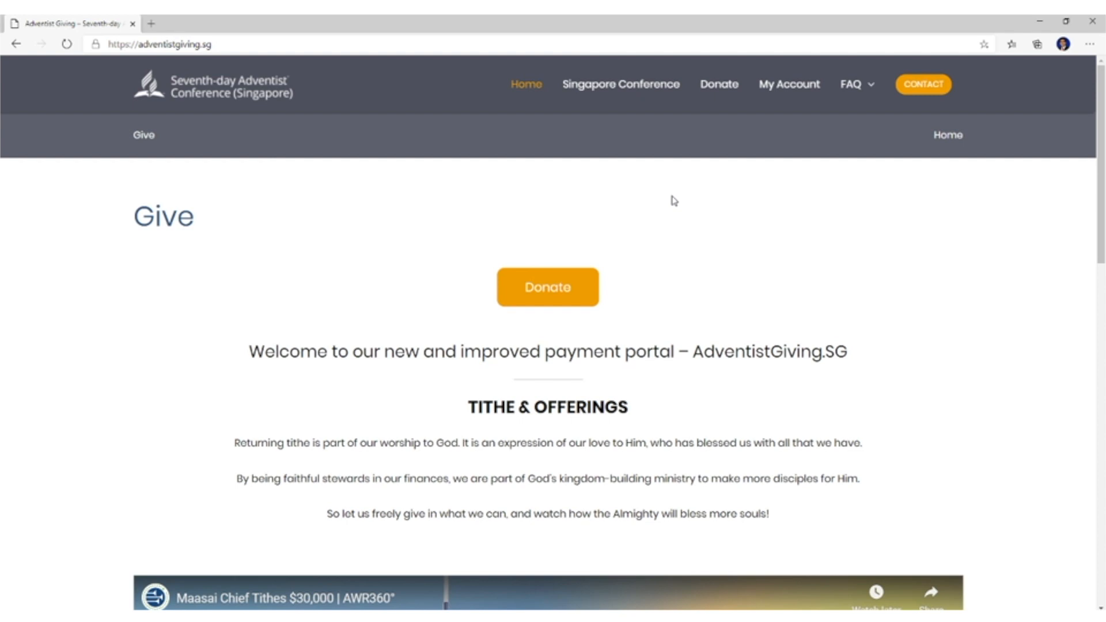
- Go to My Account from the Give home page
left_click(788, 85)
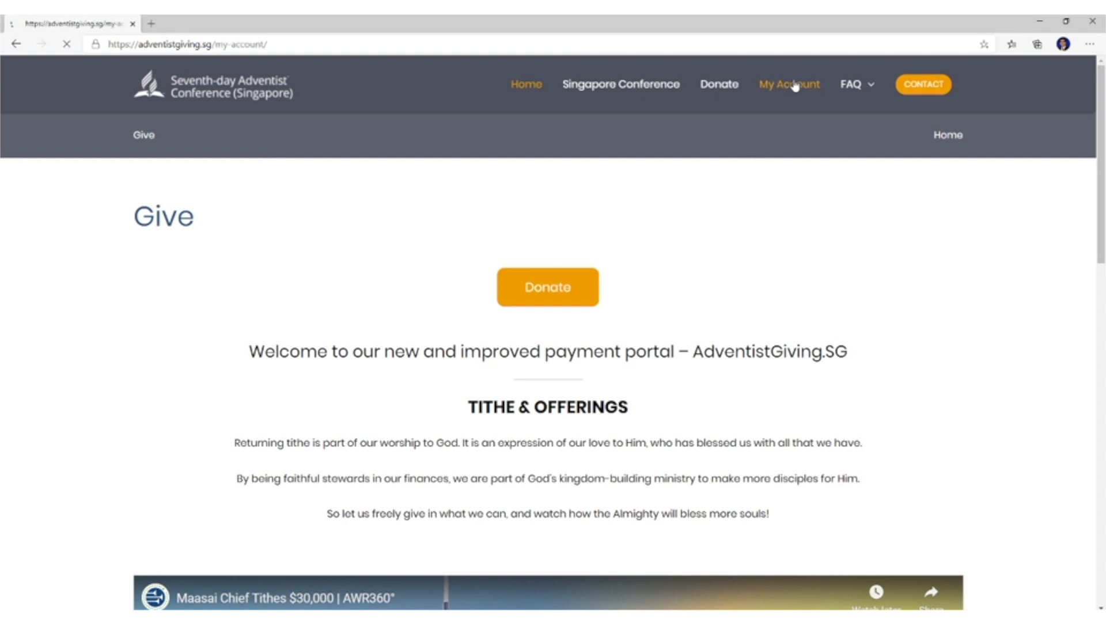
- Review the Account details form with name, email and password fields, then continue to the Donate page
left_click(789, 84)
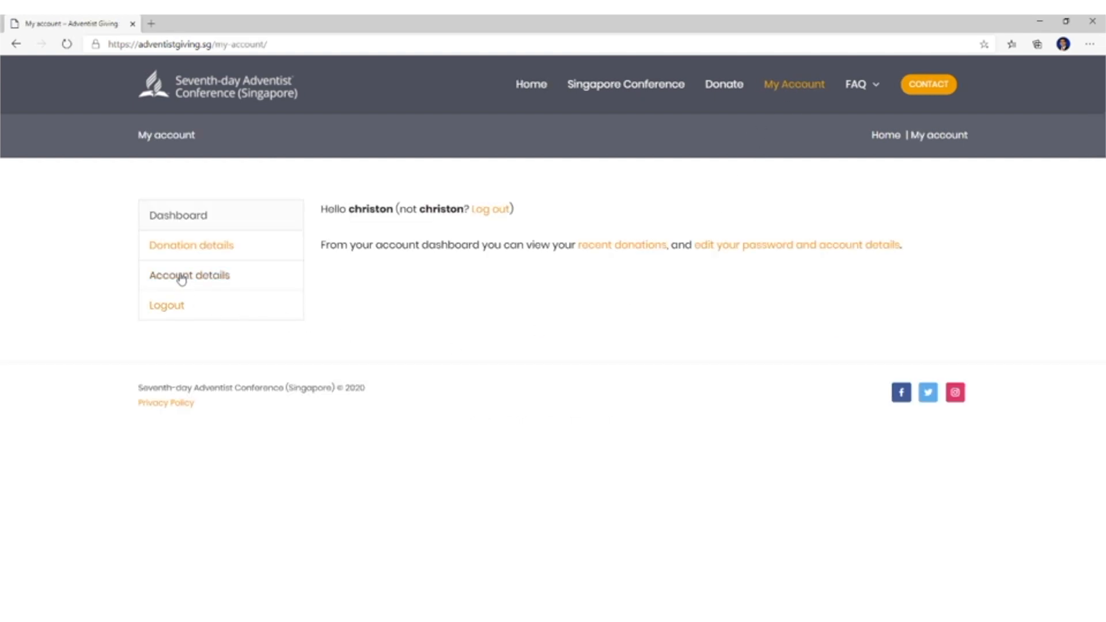
left_click(189, 275)
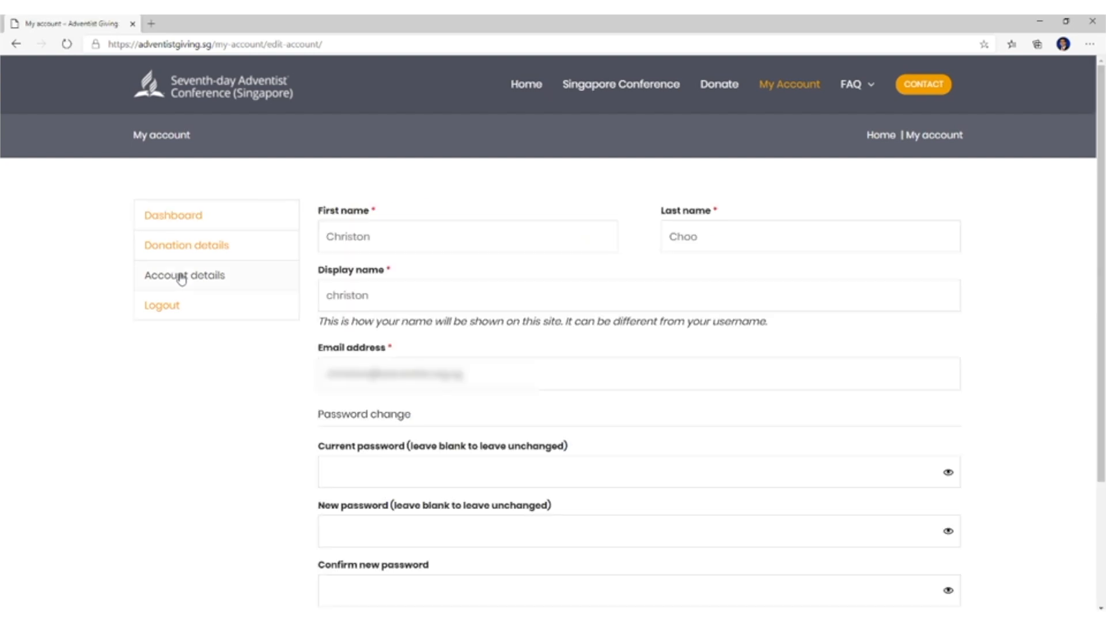
mouse_move(586, 424)
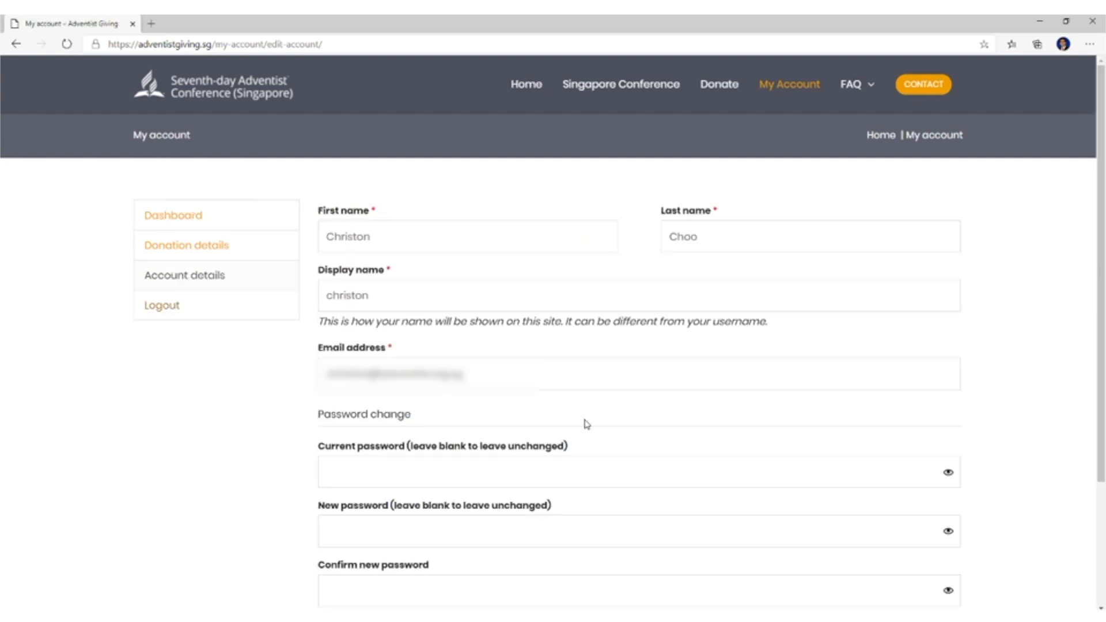
scroll("down", 3)
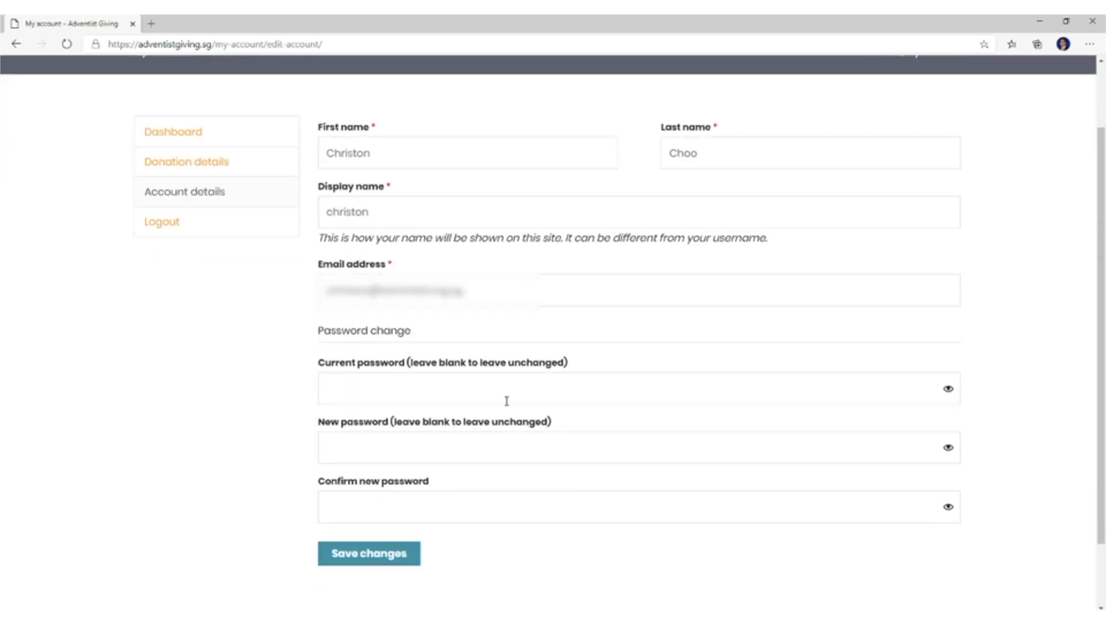
scroll("up", 3)
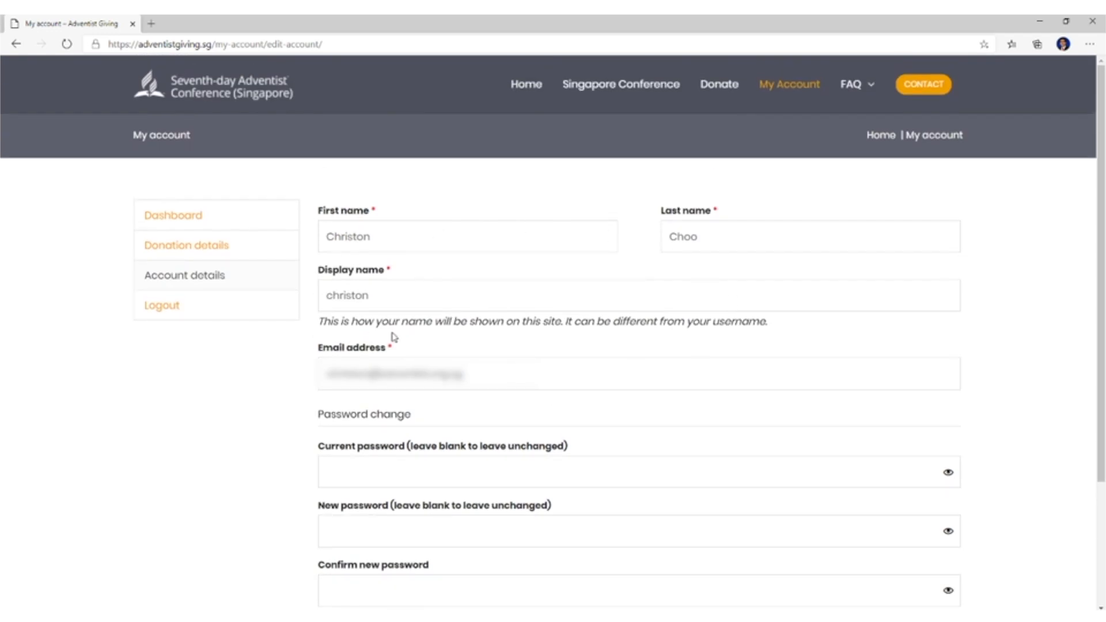
mouse_move(583, 209)
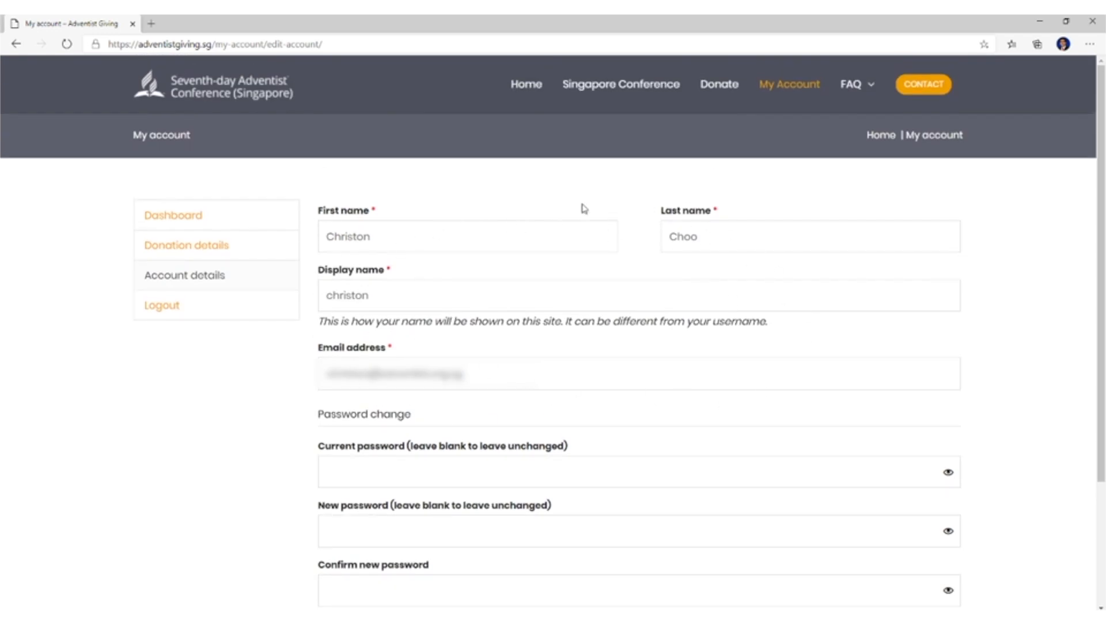
scroll("down", 3)
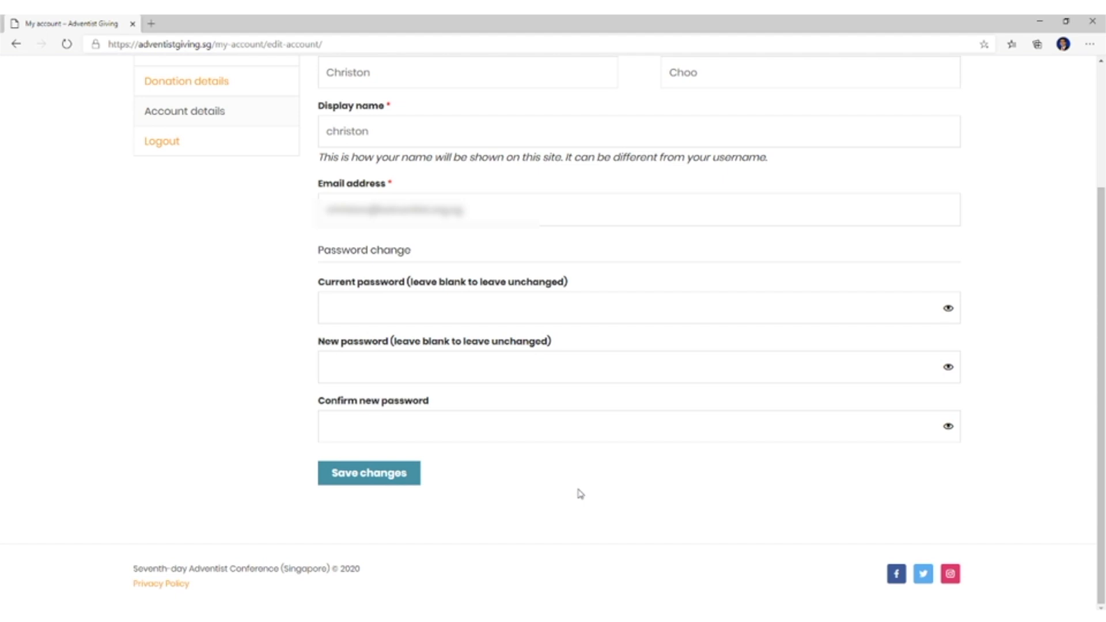
left_click(369, 472)
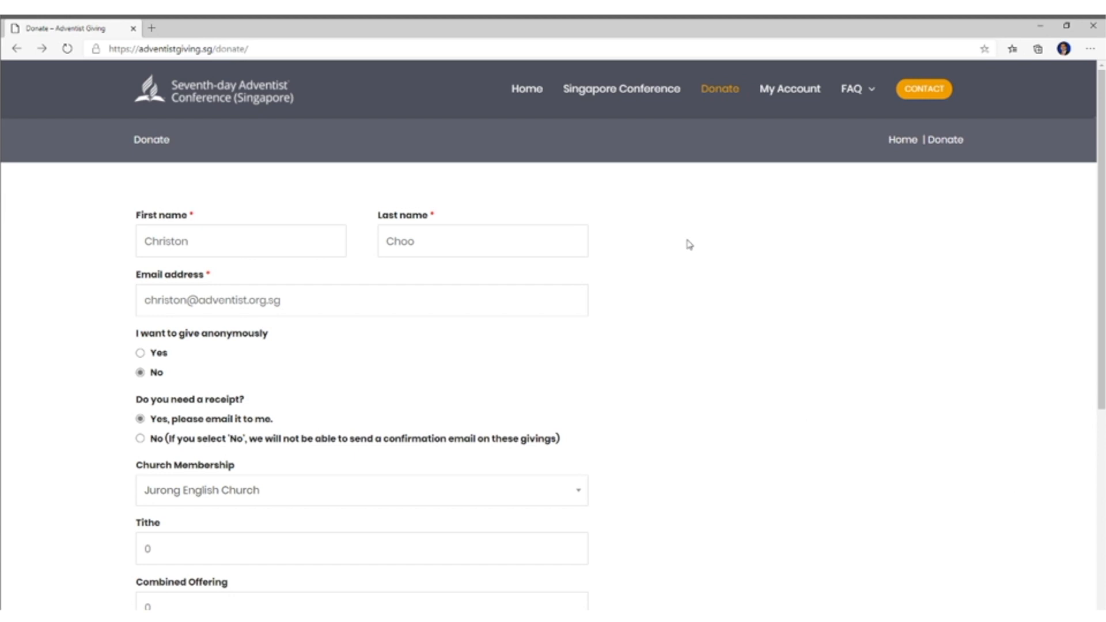
mouse_move(789, 89)
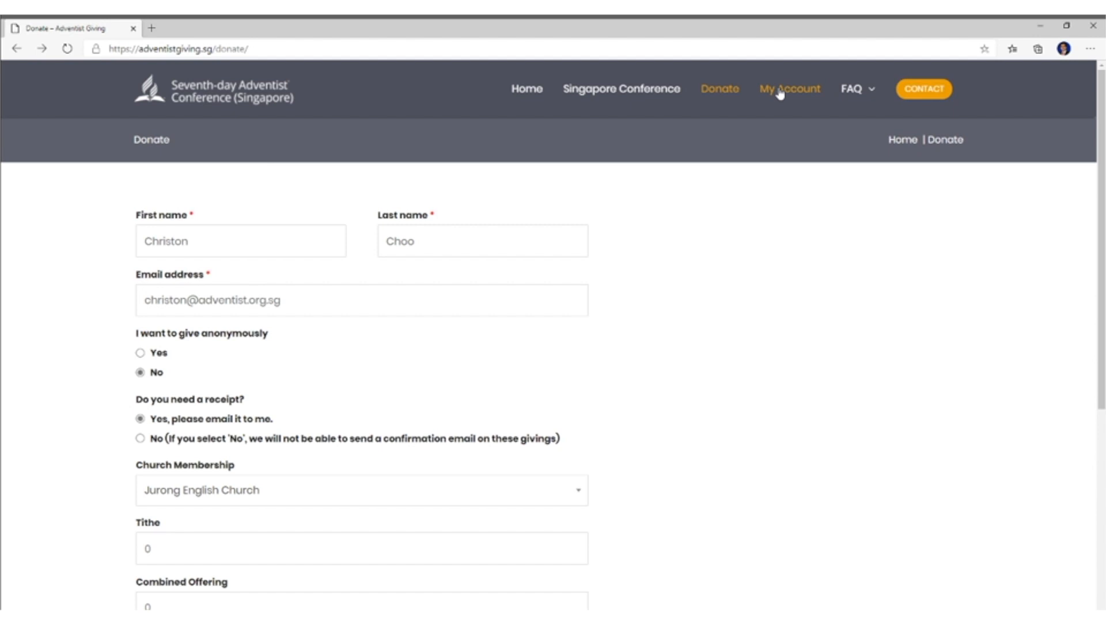
- Return from the Donate page to the My Account dashboard
left_click(790, 88)
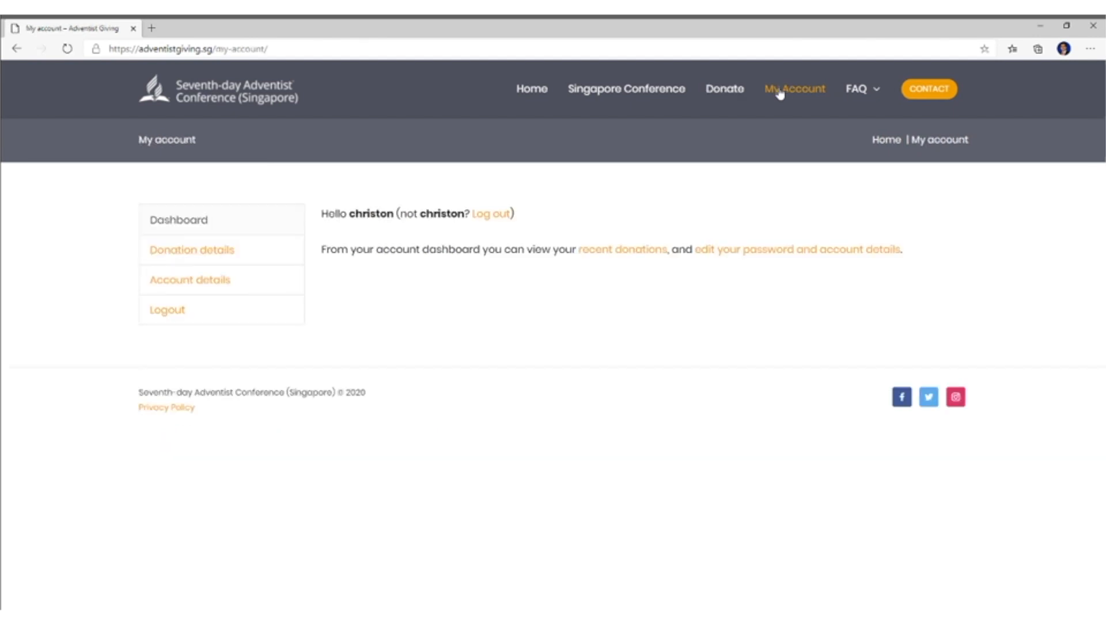
mouse_move(370, 214)
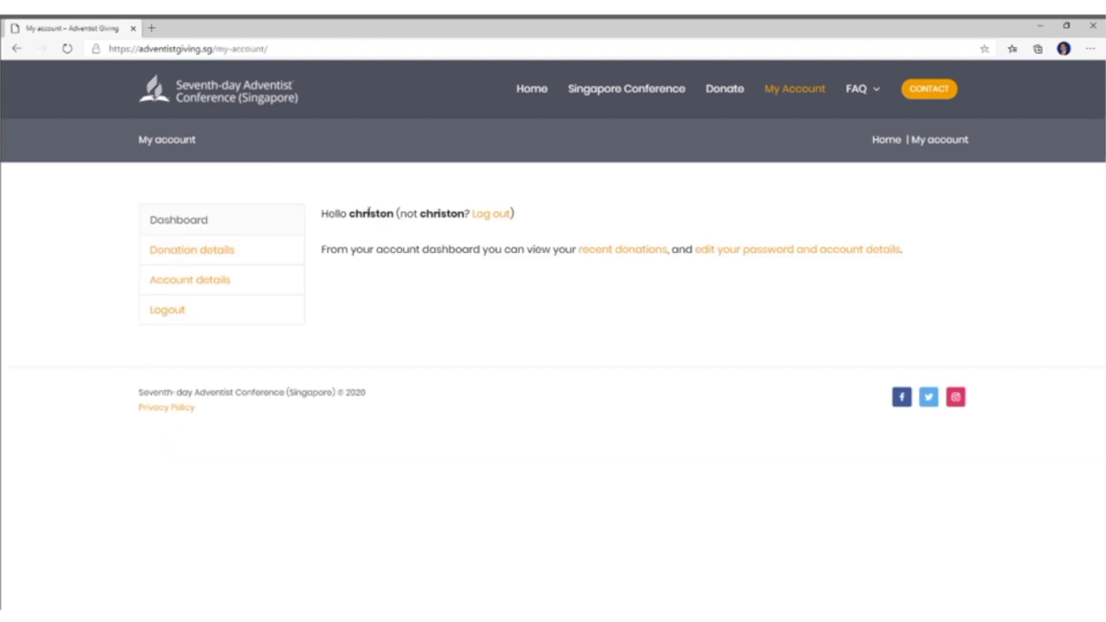
mouse_move(179, 256)
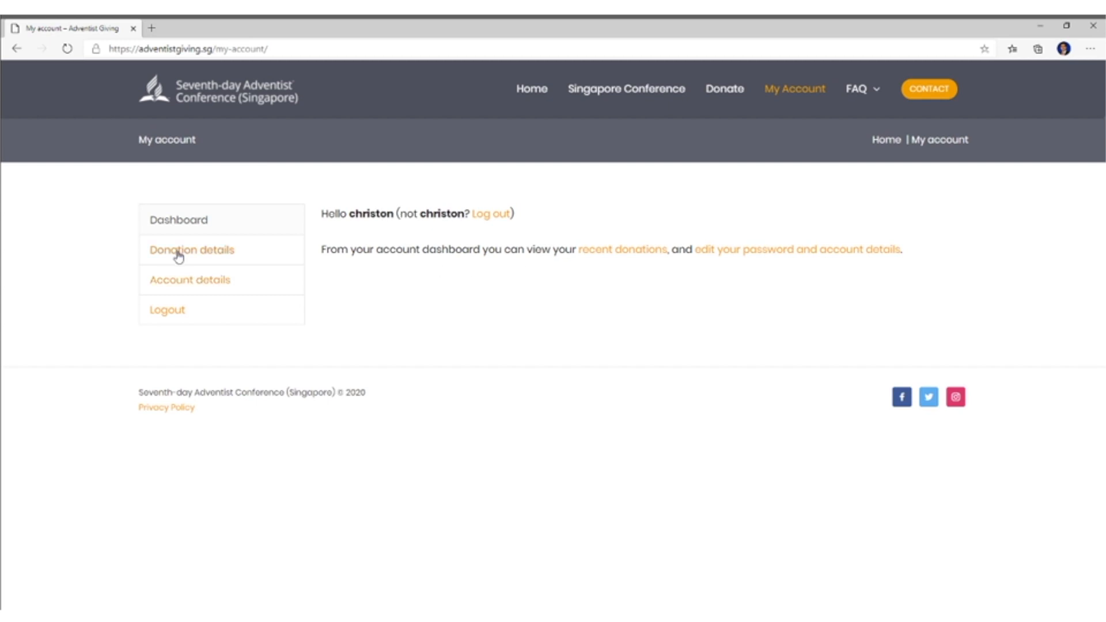
left_click(190, 250)
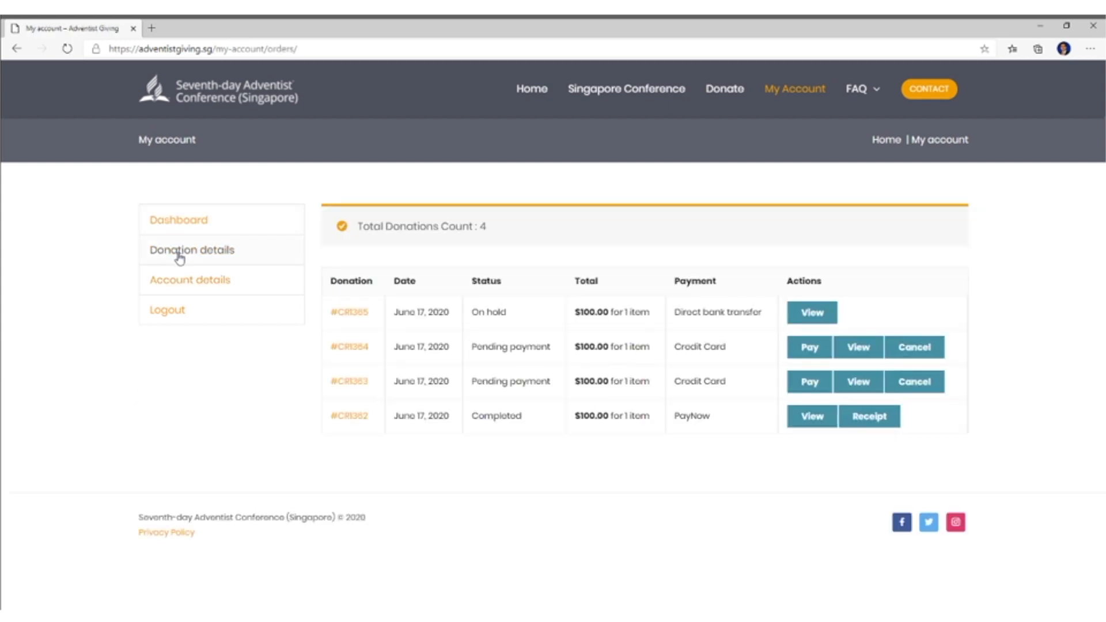
mouse_move(608, 330)
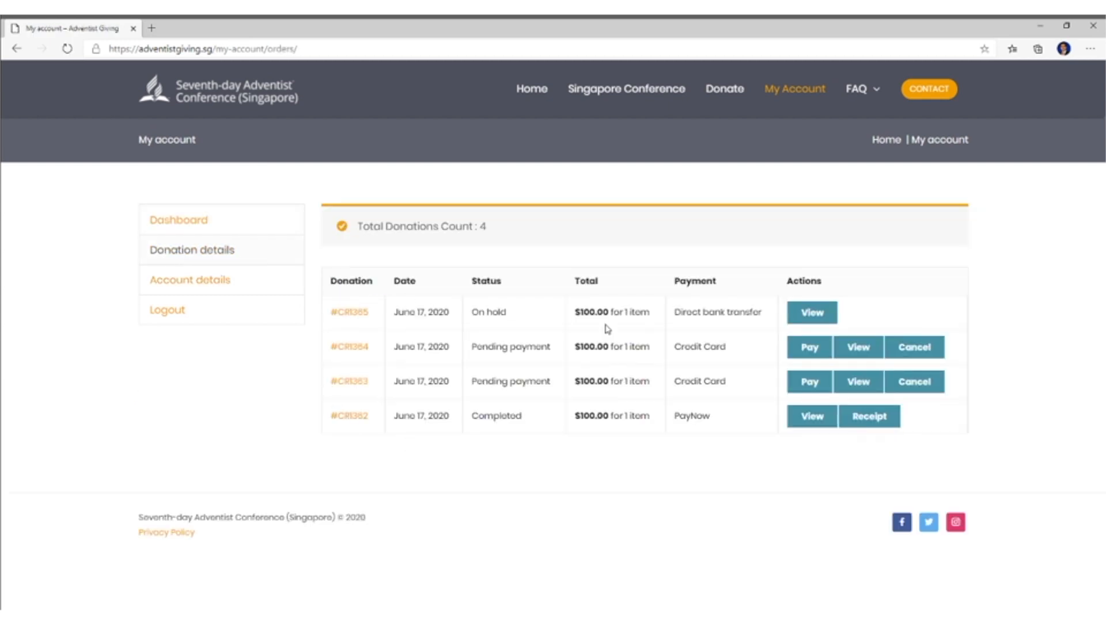
mouse_move(681, 447)
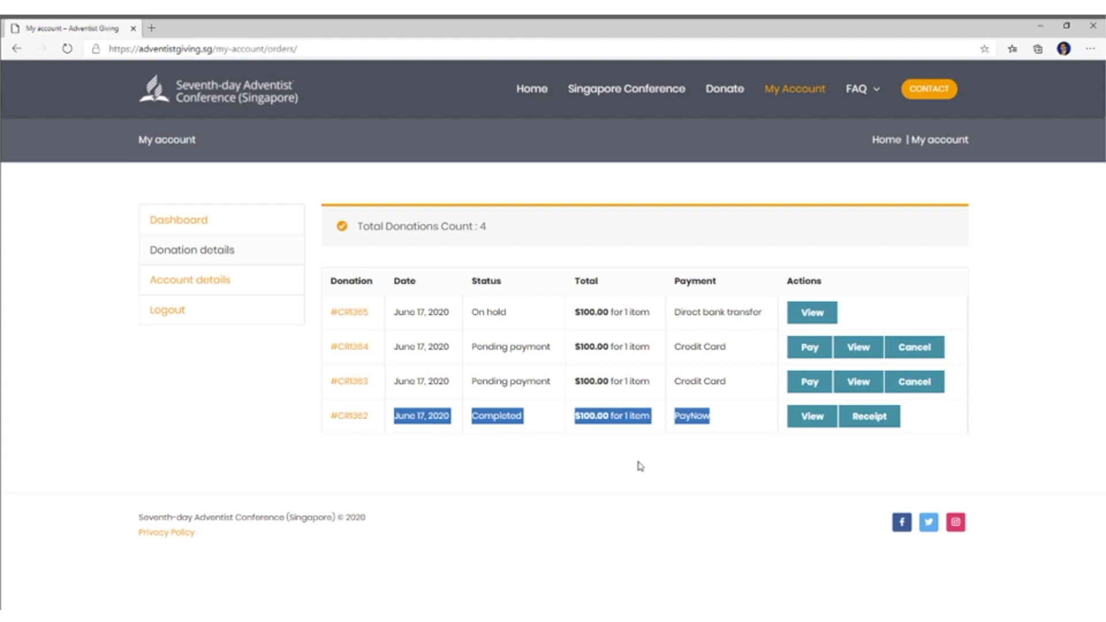
left_click(603, 416)
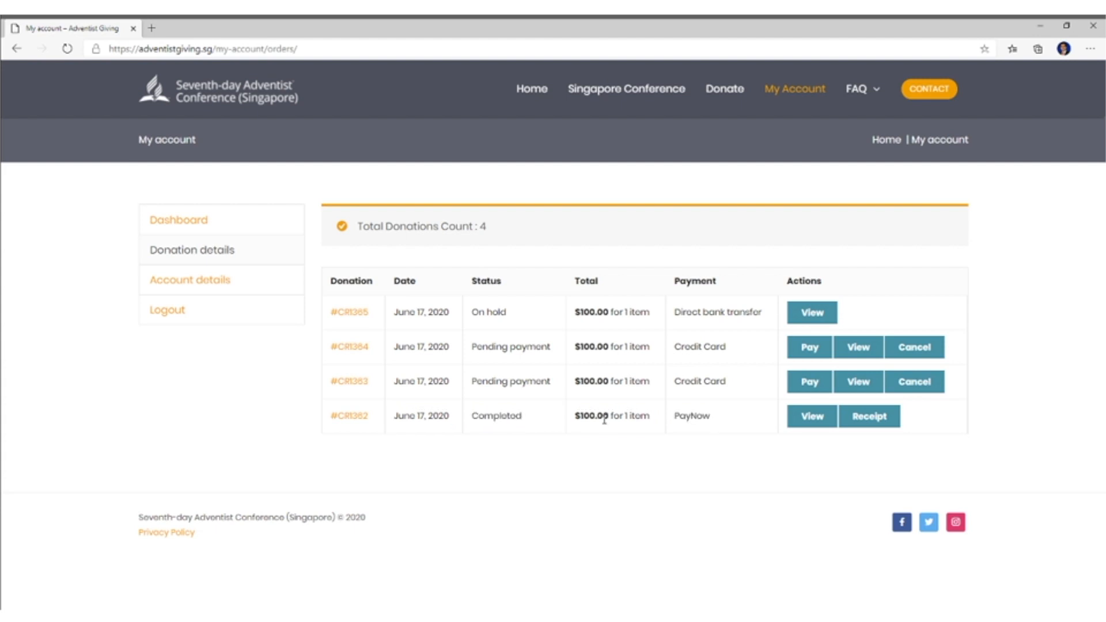
mouse_move(505, 310)
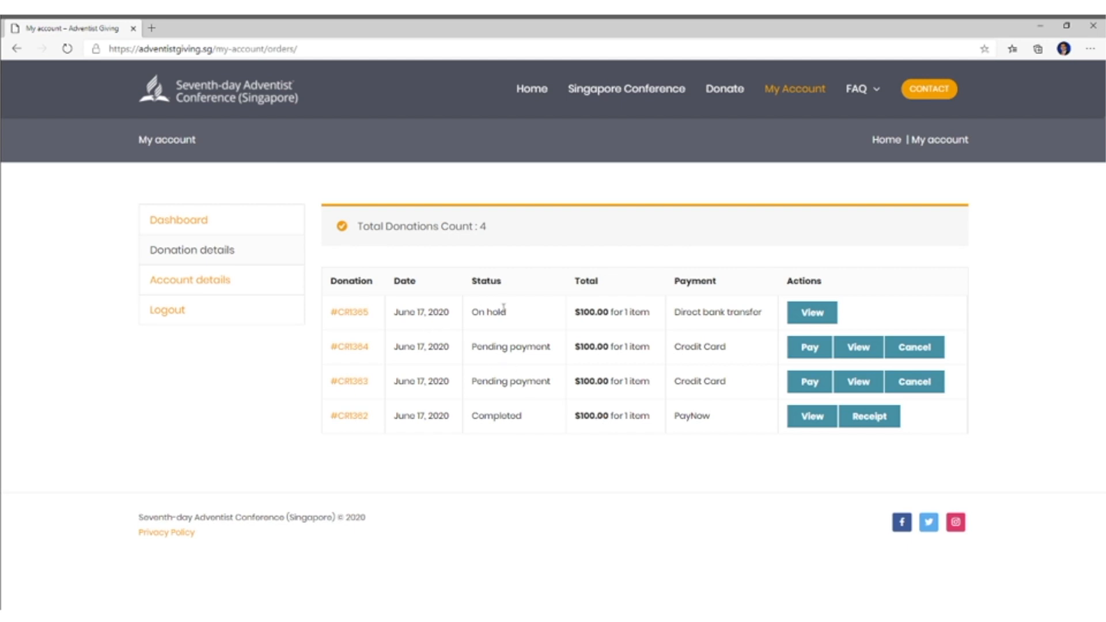
mouse_move(716, 372)
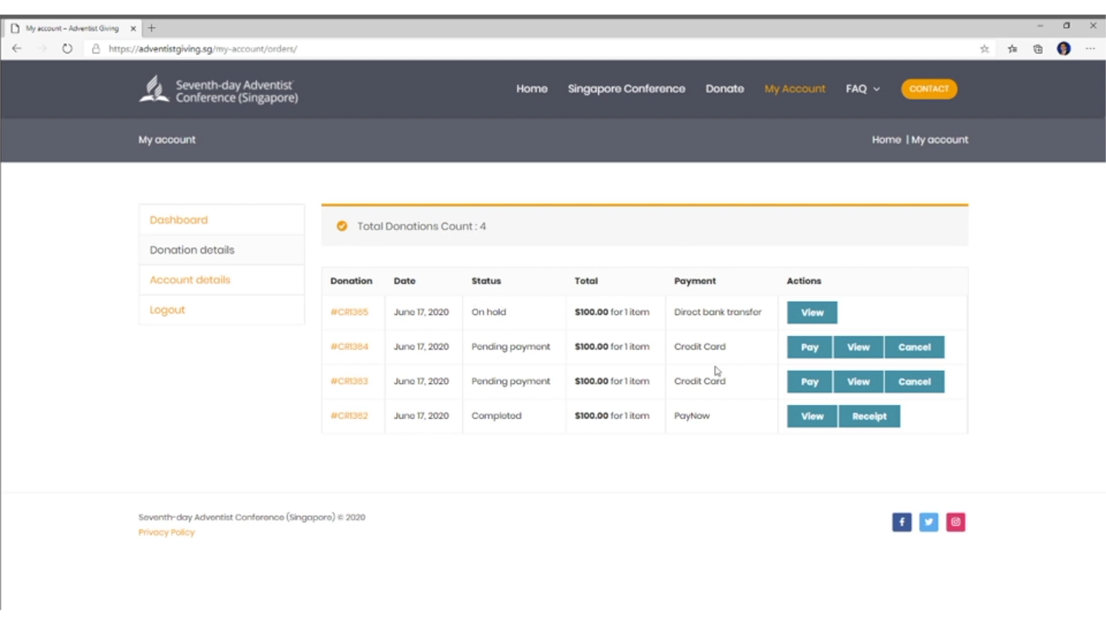
mouse_move(681, 370)
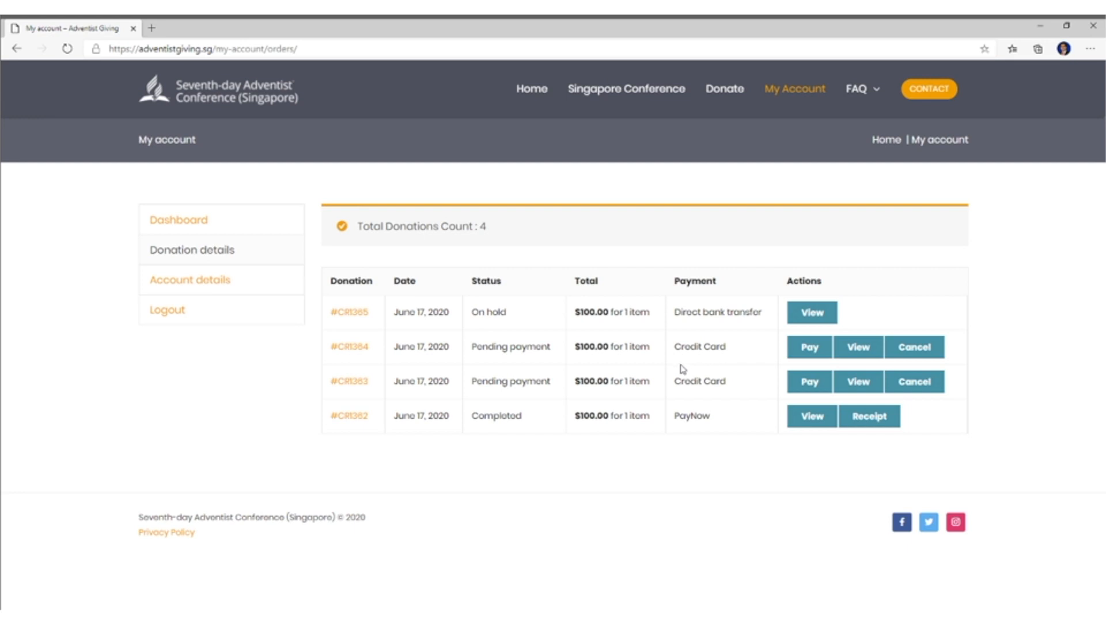
mouse_move(477, 312)
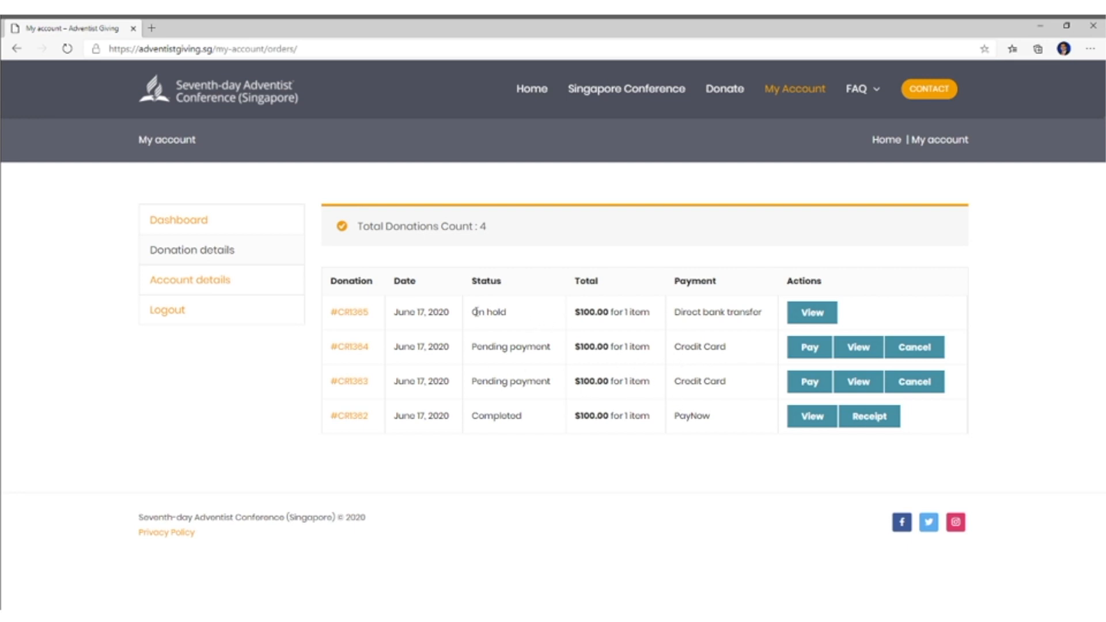
mouse_move(499, 313)
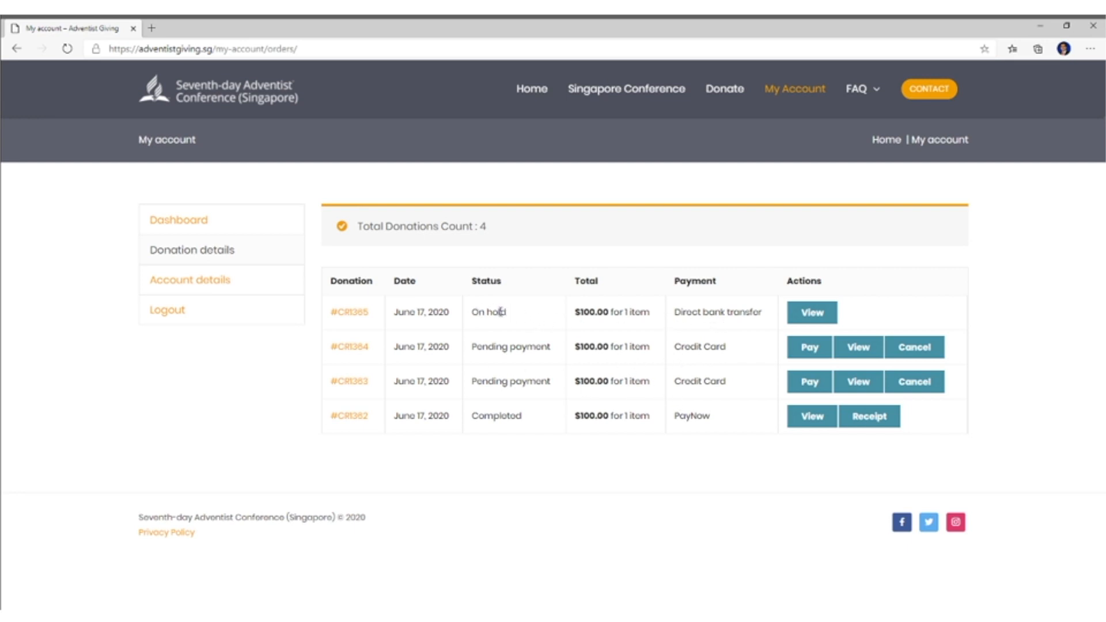
mouse_move(528, 421)
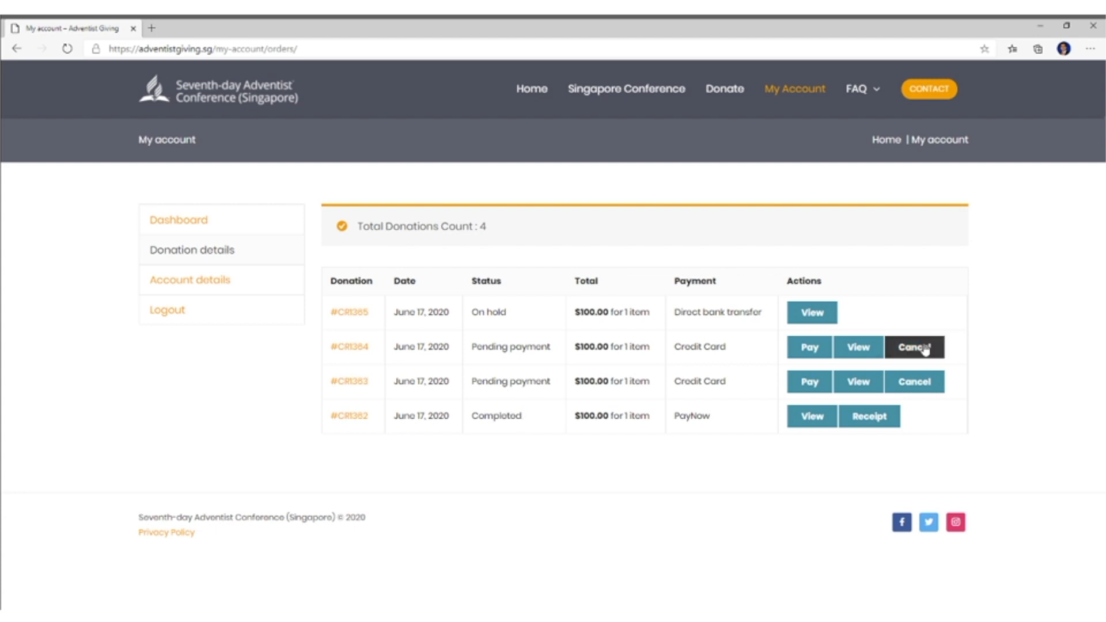
- Cancel the two pending credit-card donations #CR1364 and #CR1363
left_click(915, 347)
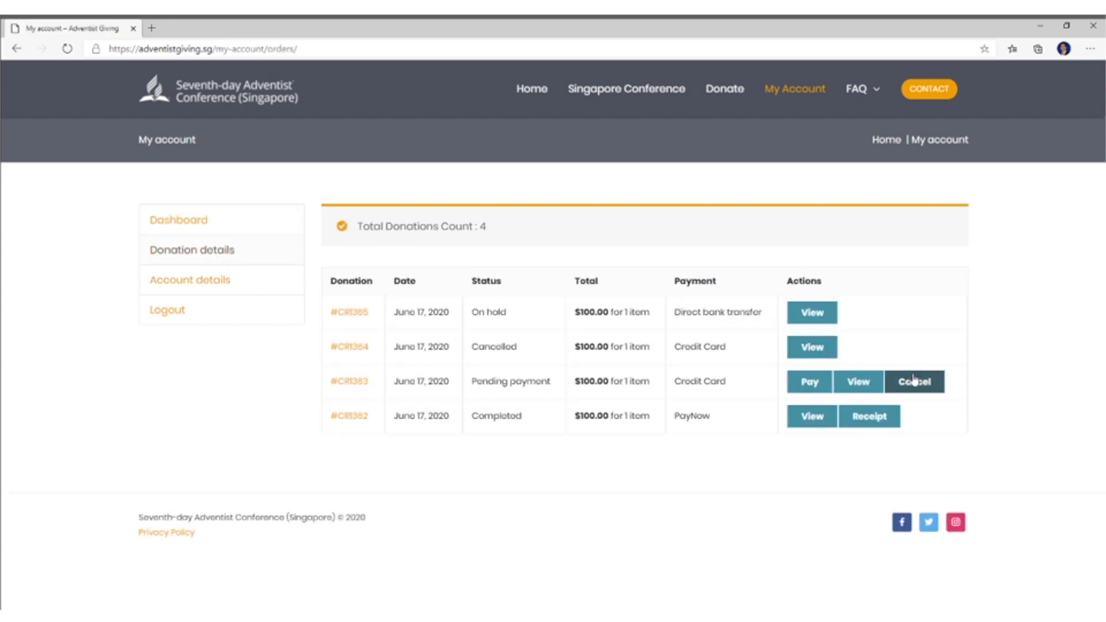
left_click(914, 382)
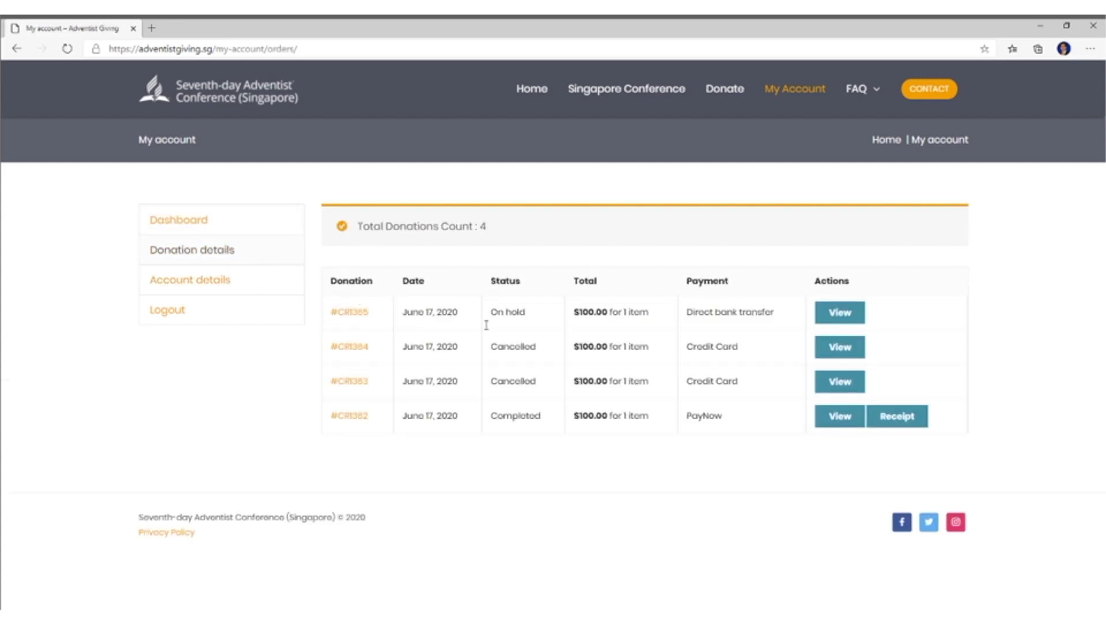
mouse_move(802, 413)
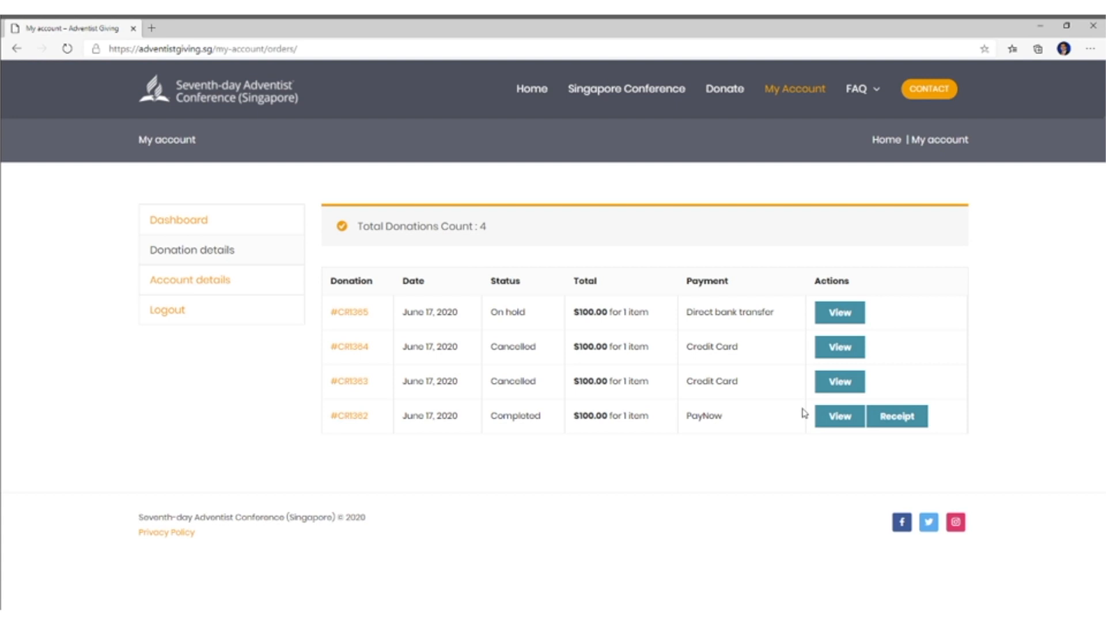
mouse_move(605, 375)
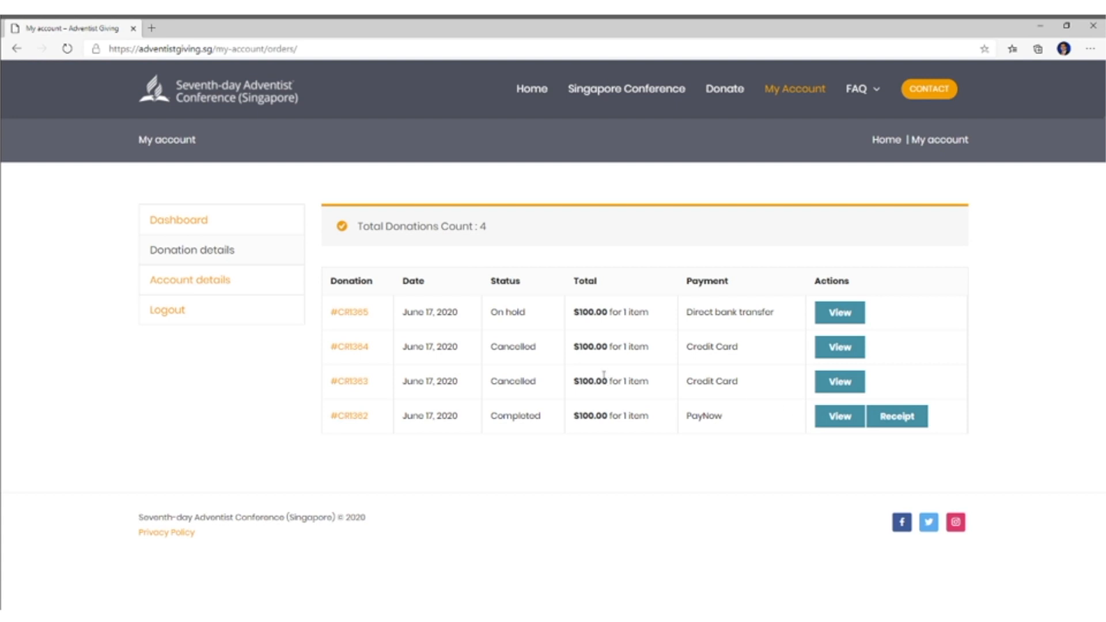
mouse_move(179, 219)
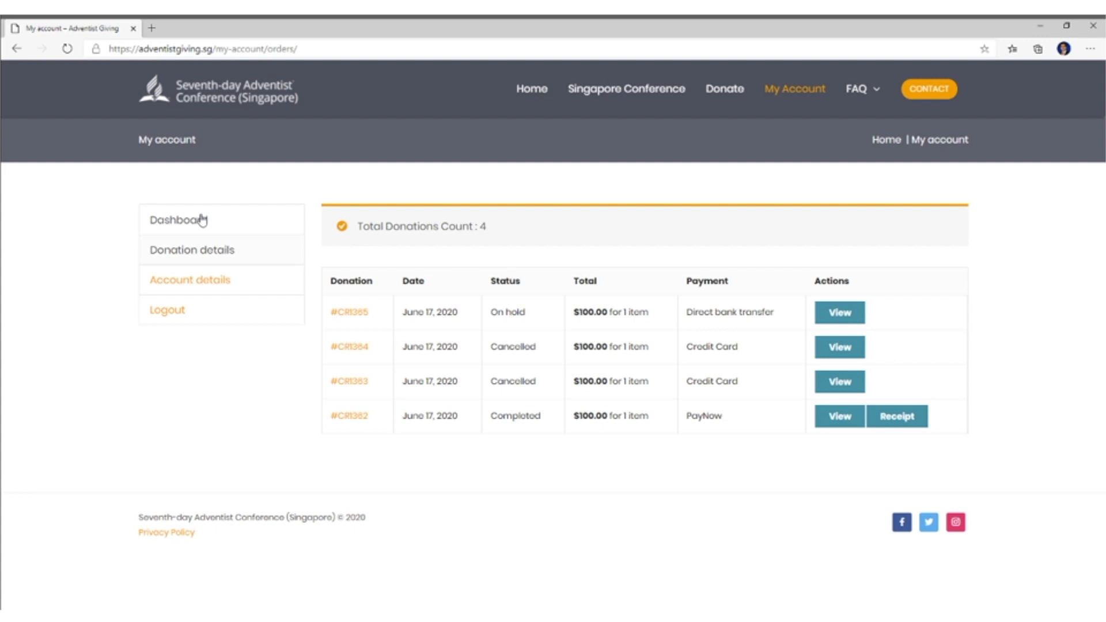
mouse_move(928, 89)
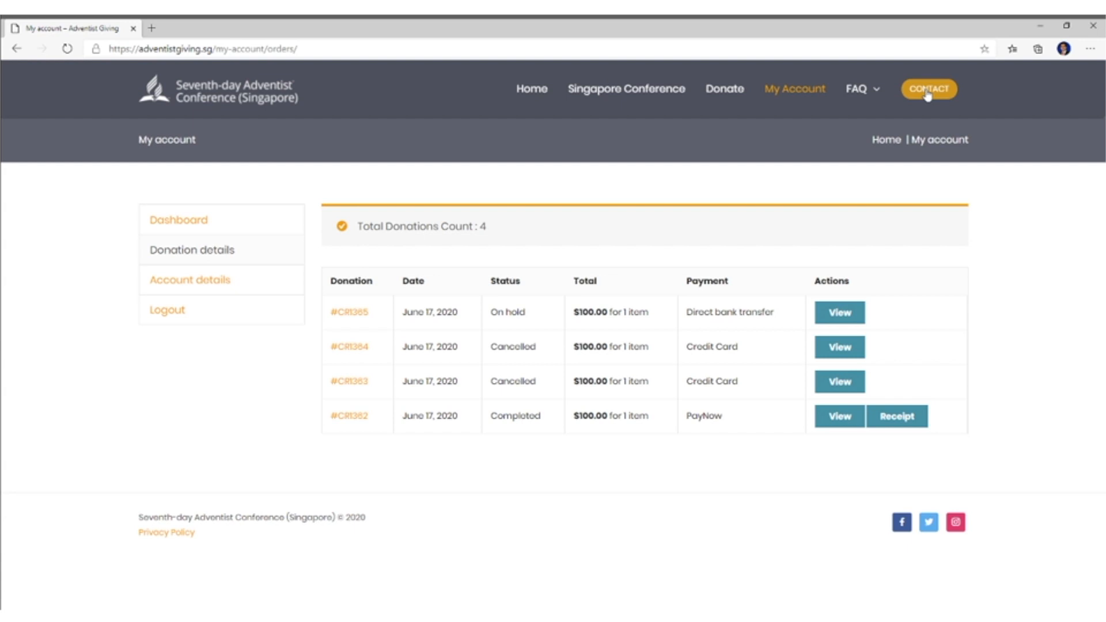
mouse_move(934, 94)
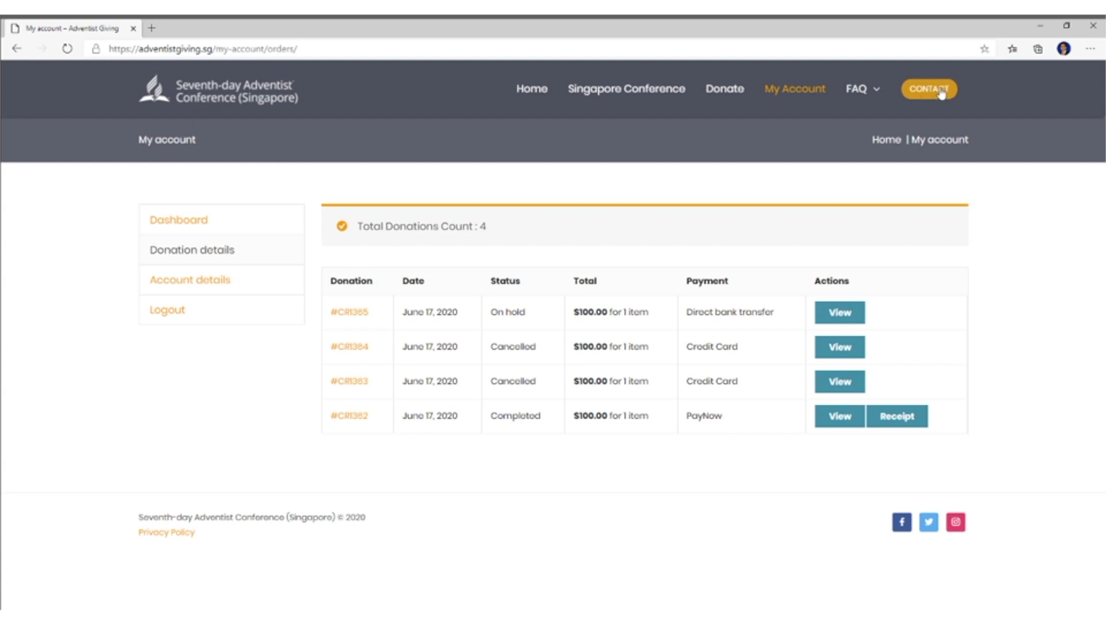
mouse_move(939, 97)
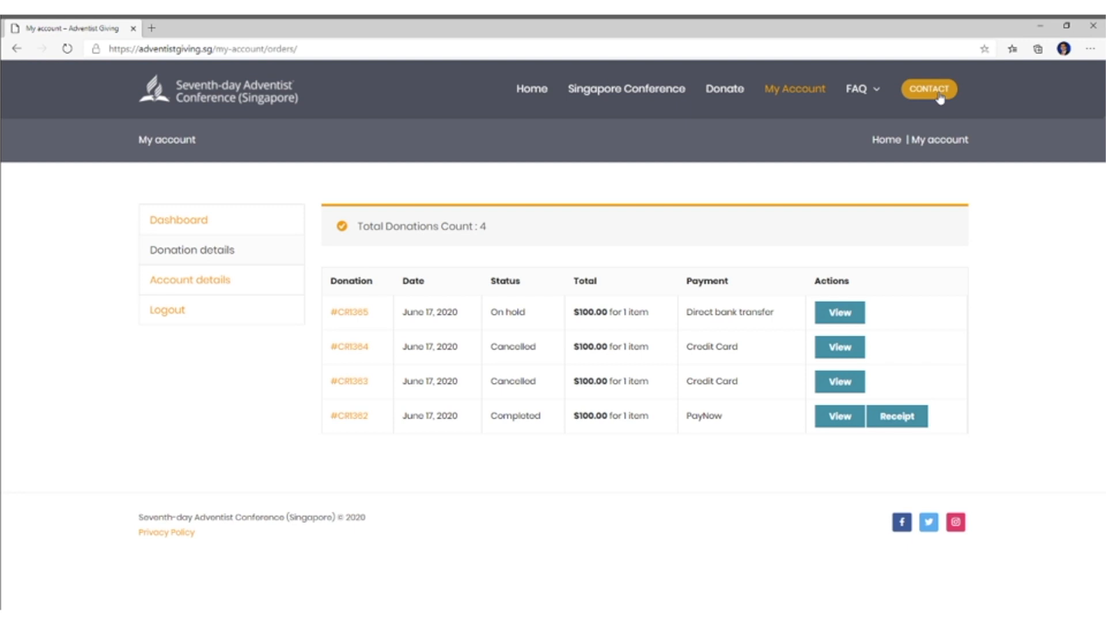